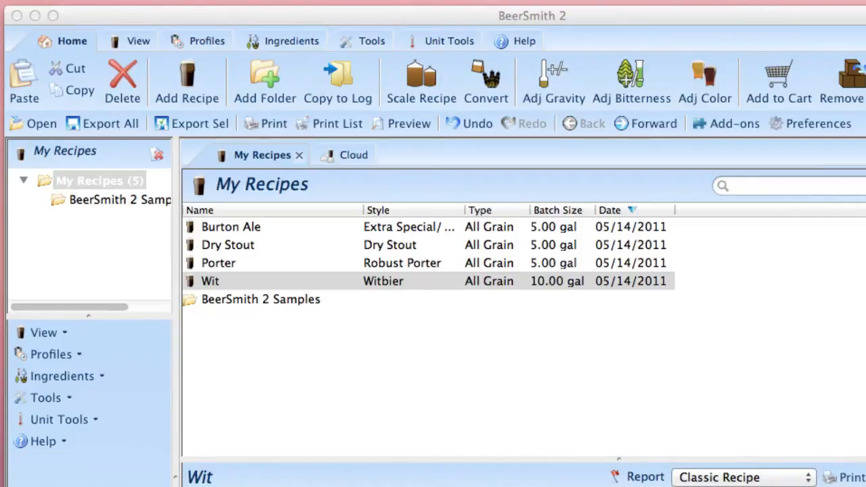
mouse_move(450, 303)
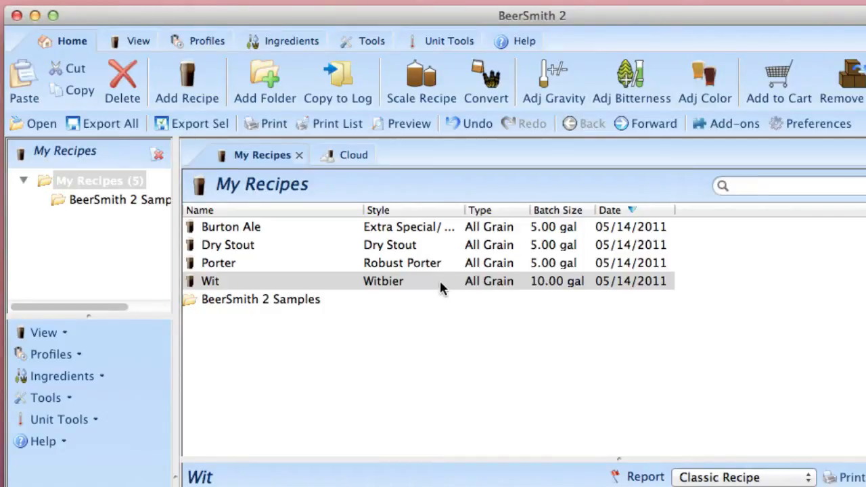
Review the Wit recipe, then switch to TestUser's Cloud recipes listing Burton Ale.
double_click(210, 280)
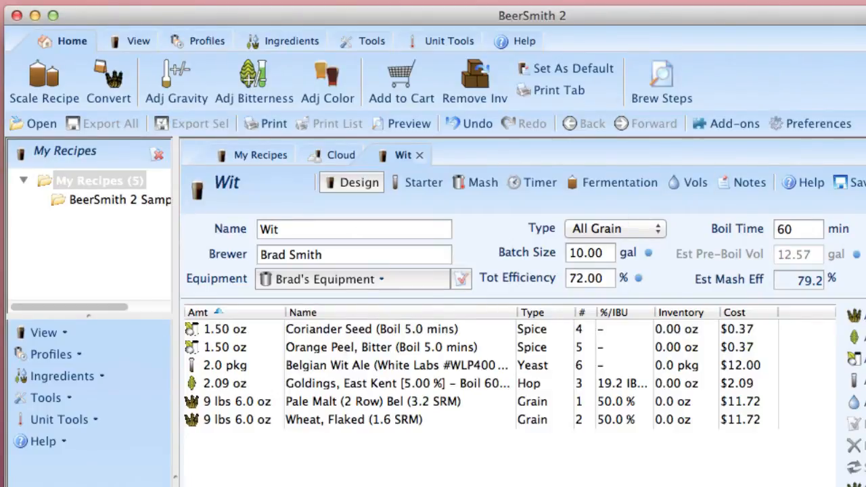
left_click(261, 155)
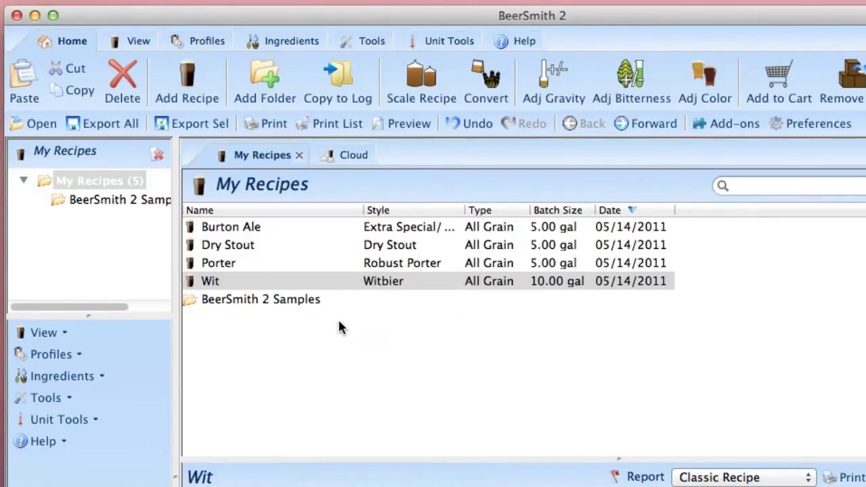
left_click(341, 154)
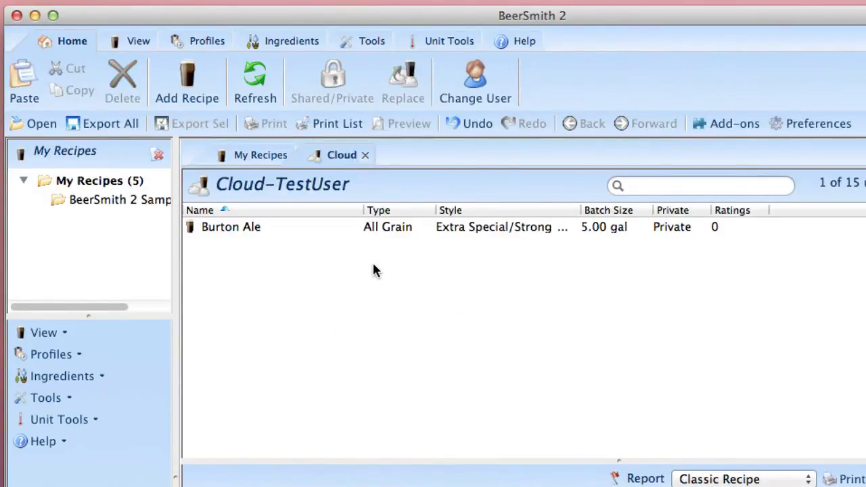
mouse_move(409, 341)
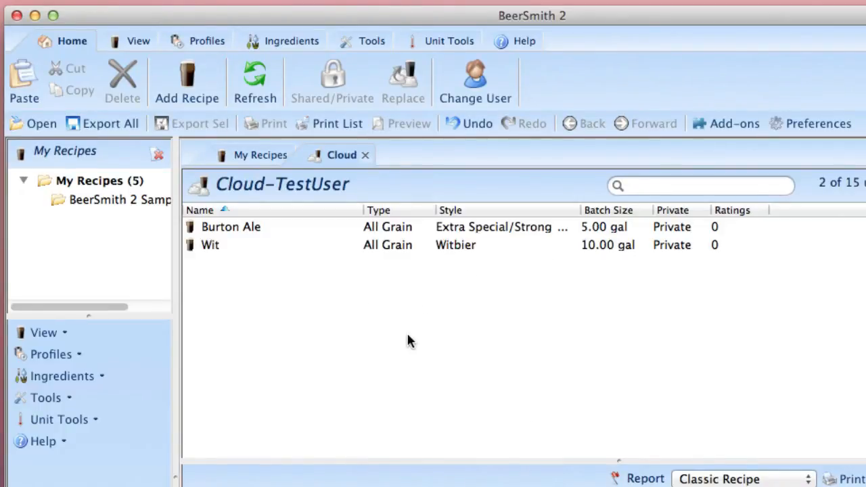
mouse_move(445, 342)
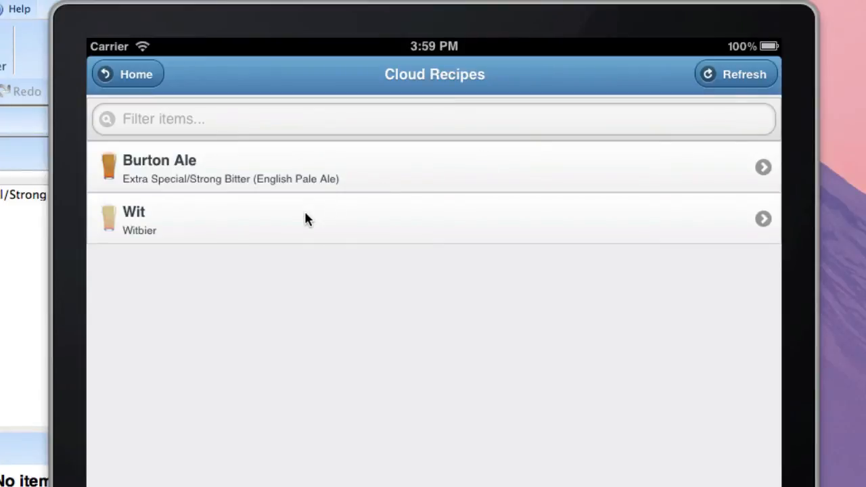
mouse_move(225, 241)
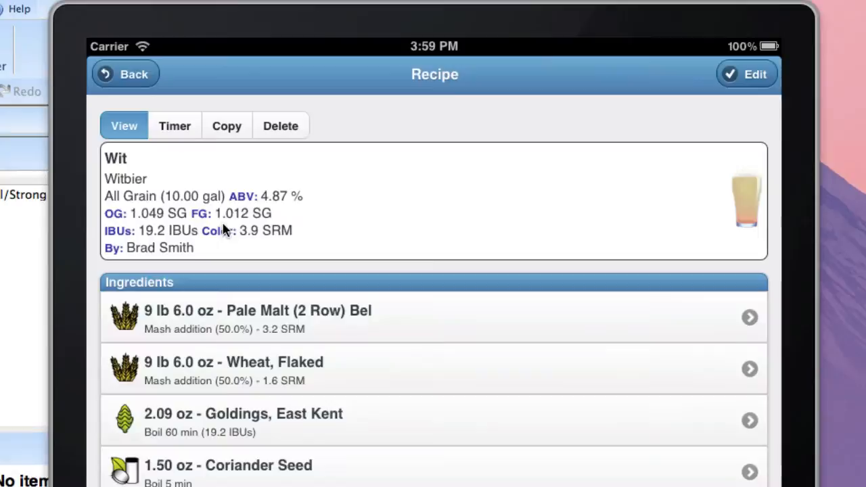
mouse_move(487, 482)
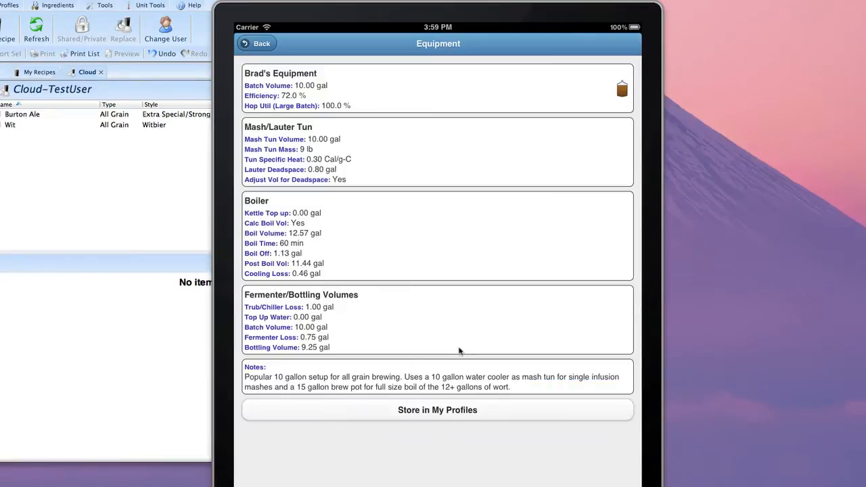
mouse_move(490, 292)
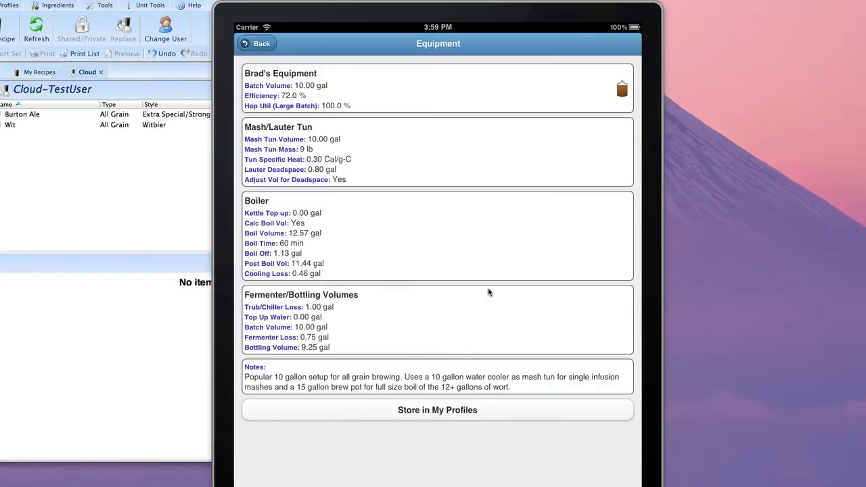
mouse_move(428, 293)
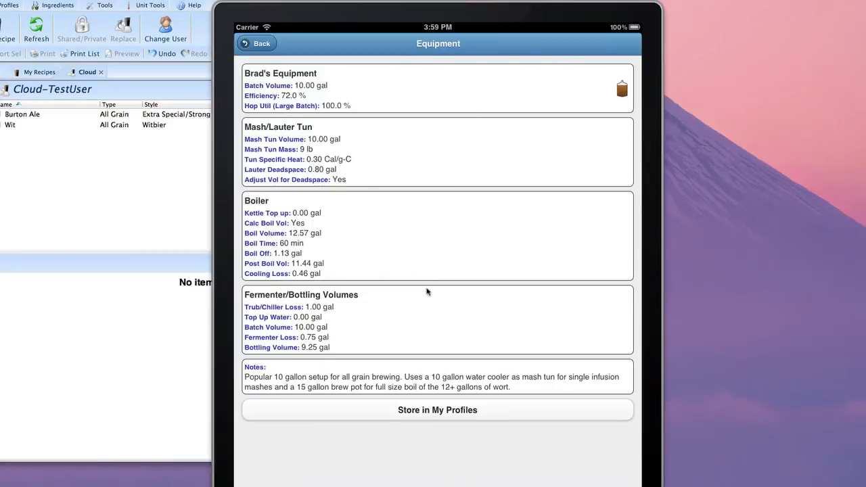
mouse_move(471, 412)
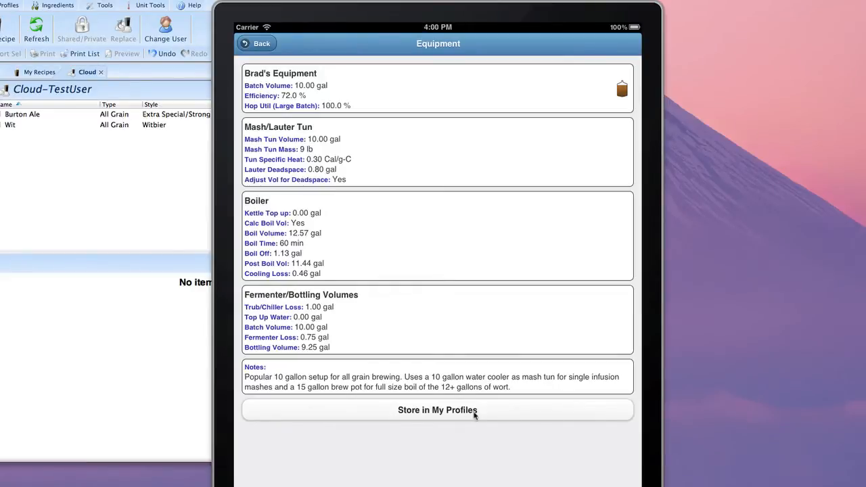
Store Brad's Equipment in My Profiles, confirm the saved copy, and return to the Wit recipe.
left_click(437, 411)
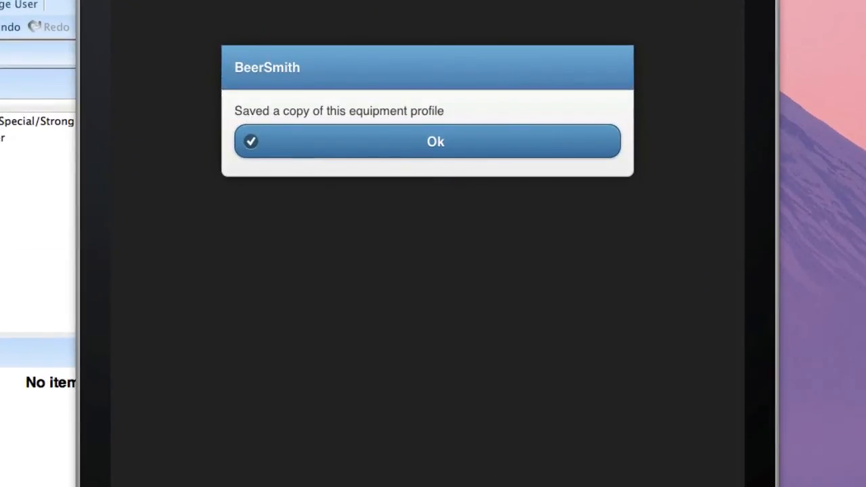
left_click(436, 142)
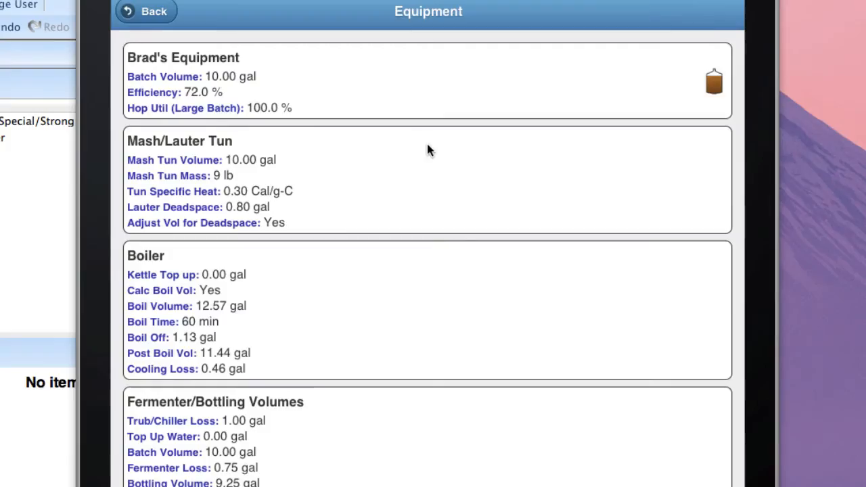
left_click(146, 11)
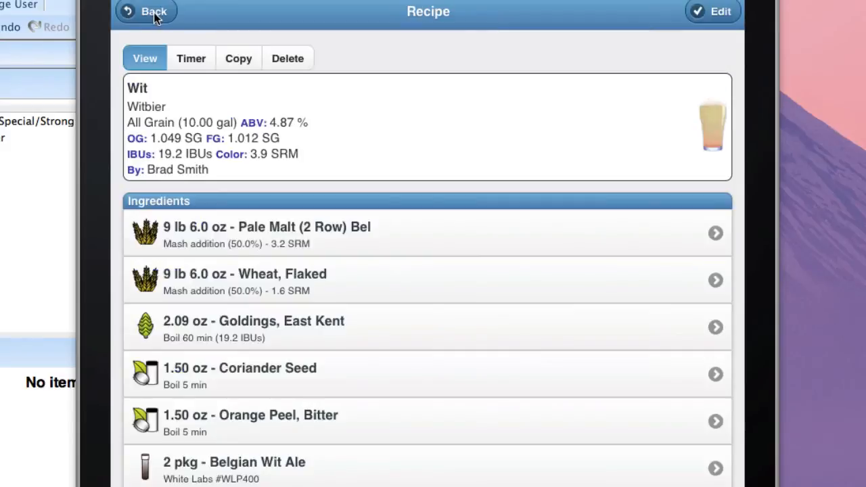
From Home, view the Equipment profiles list showing Brad's Equipment (10.00 gal).
left_click(146, 10)
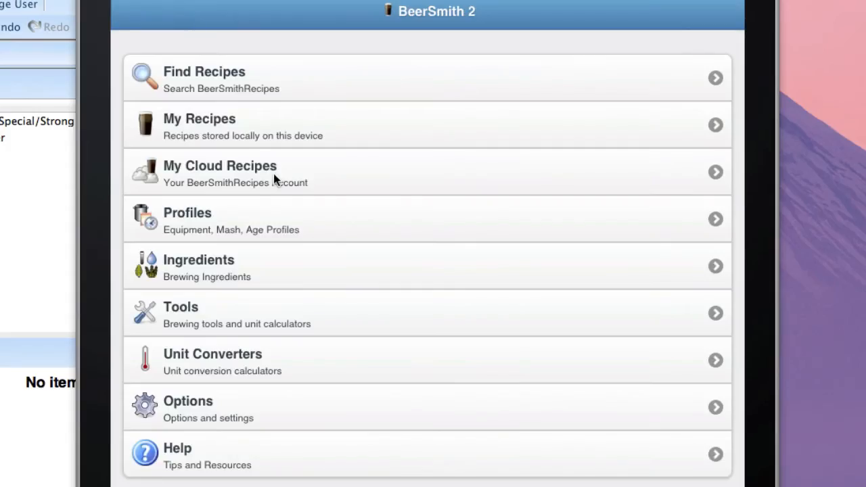
left_click(426, 220)
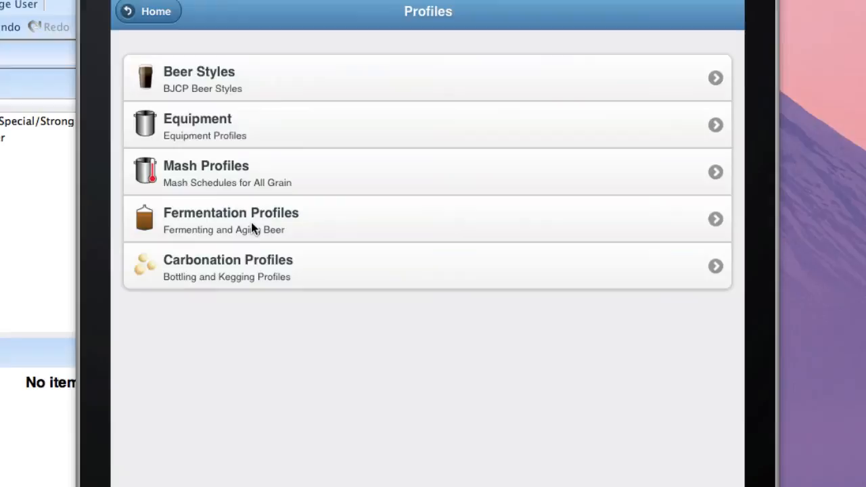
left_click(428, 124)
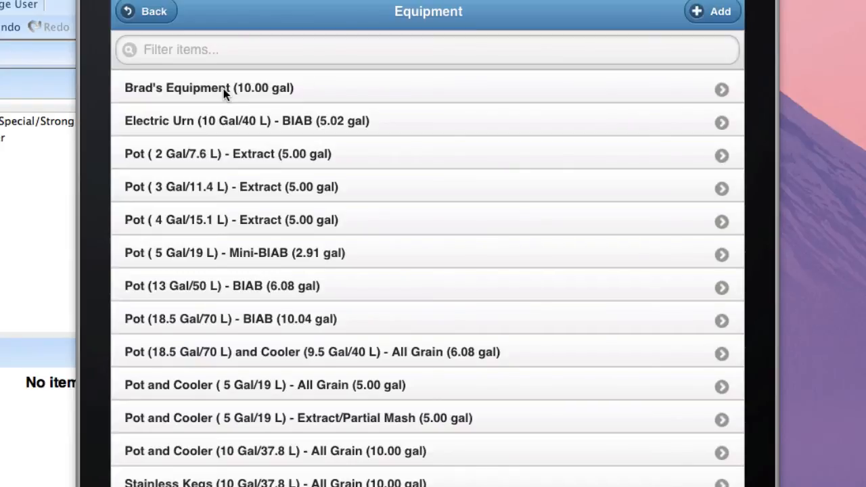
Return to Home and bring up the Ingredients categories.
left_click(146, 11)
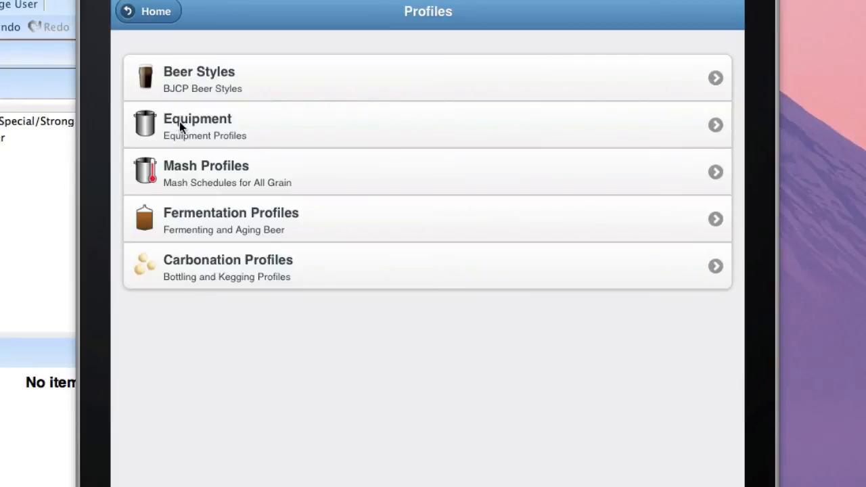
mouse_move(263, 233)
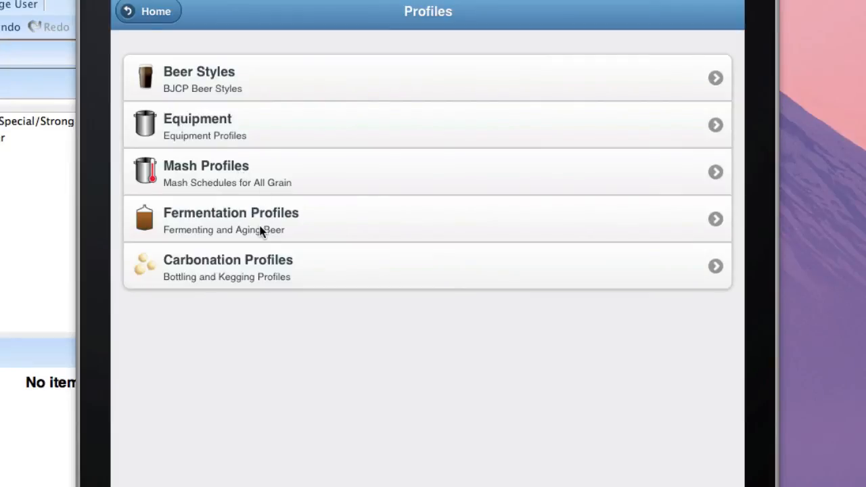
left_click(149, 11)
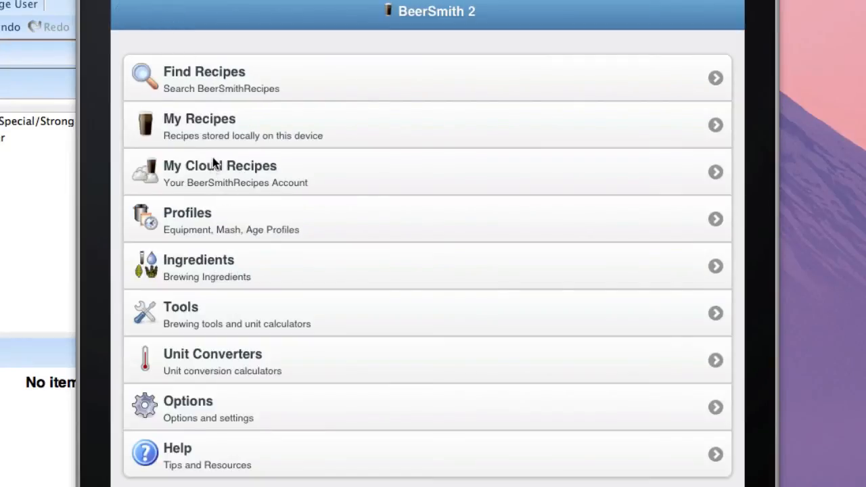
left_click(198, 265)
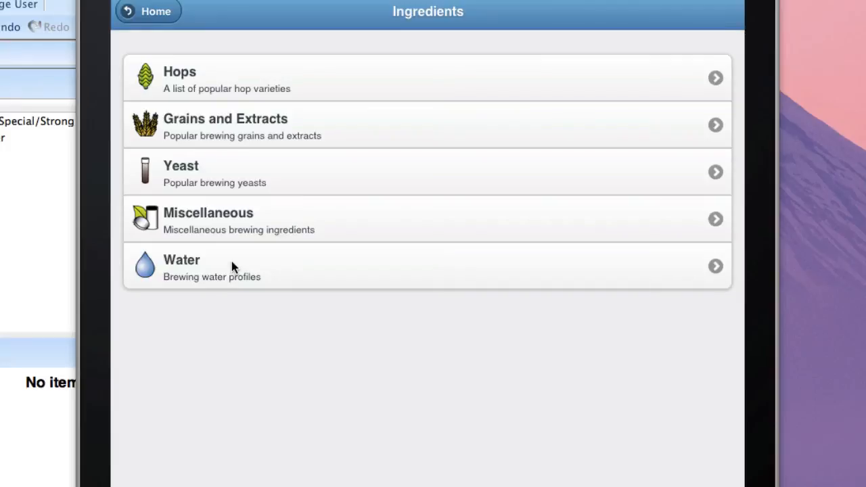
mouse_move(160, 25)
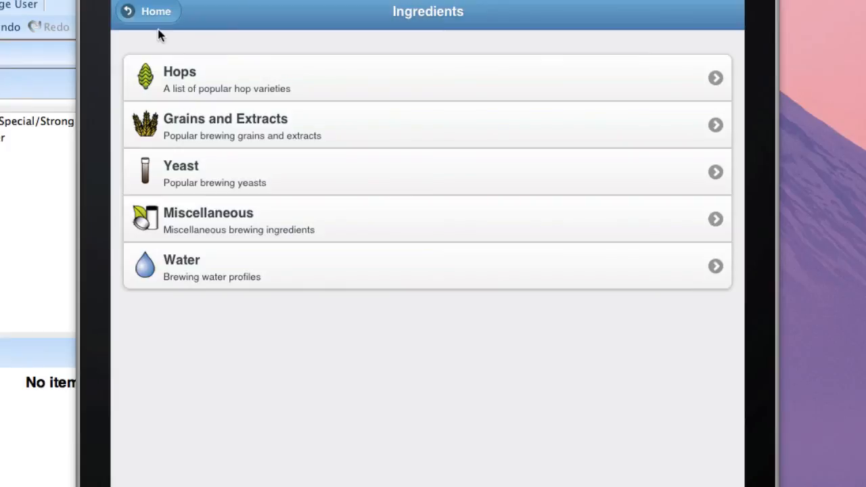
Return to the home menu on the way to the cloud Wit recipe's Wheat, Flaked grain.
left_click(148, 11)
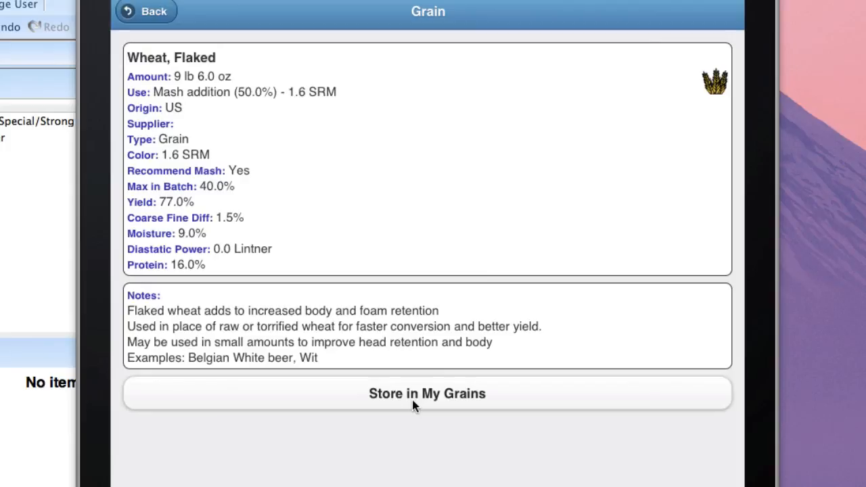
mouse_move(409, 347)
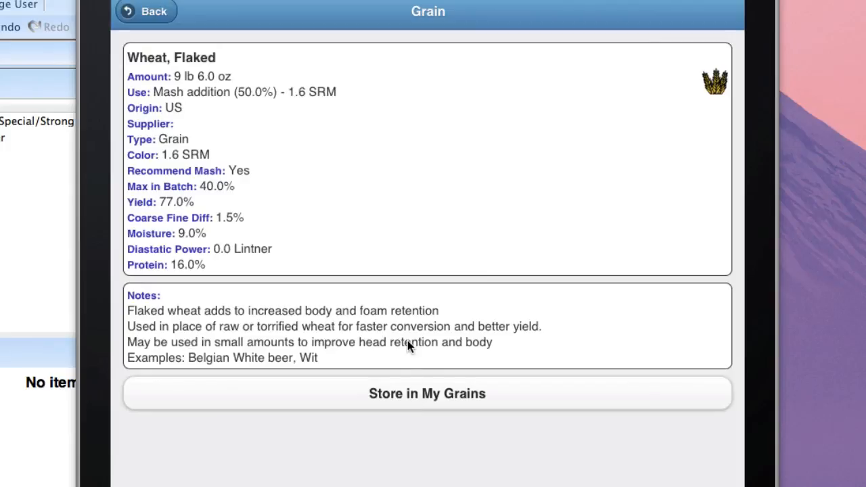